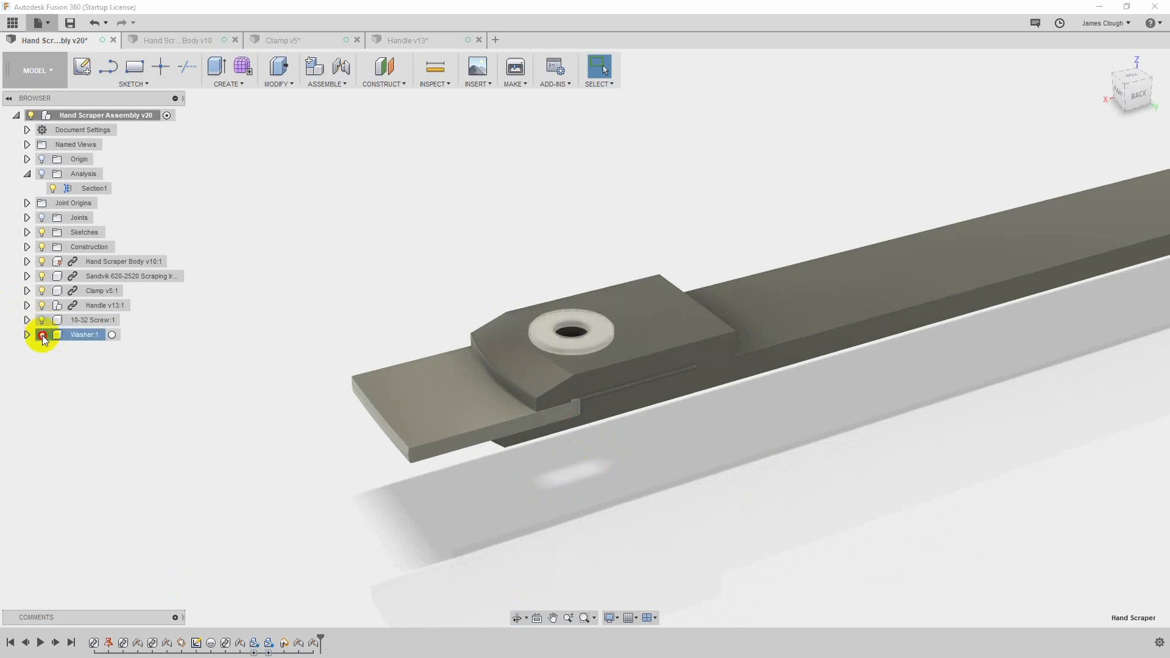
- Hide the washer and show the Sandvik scraping insert seated in the shank recess
left_click(42, 334)
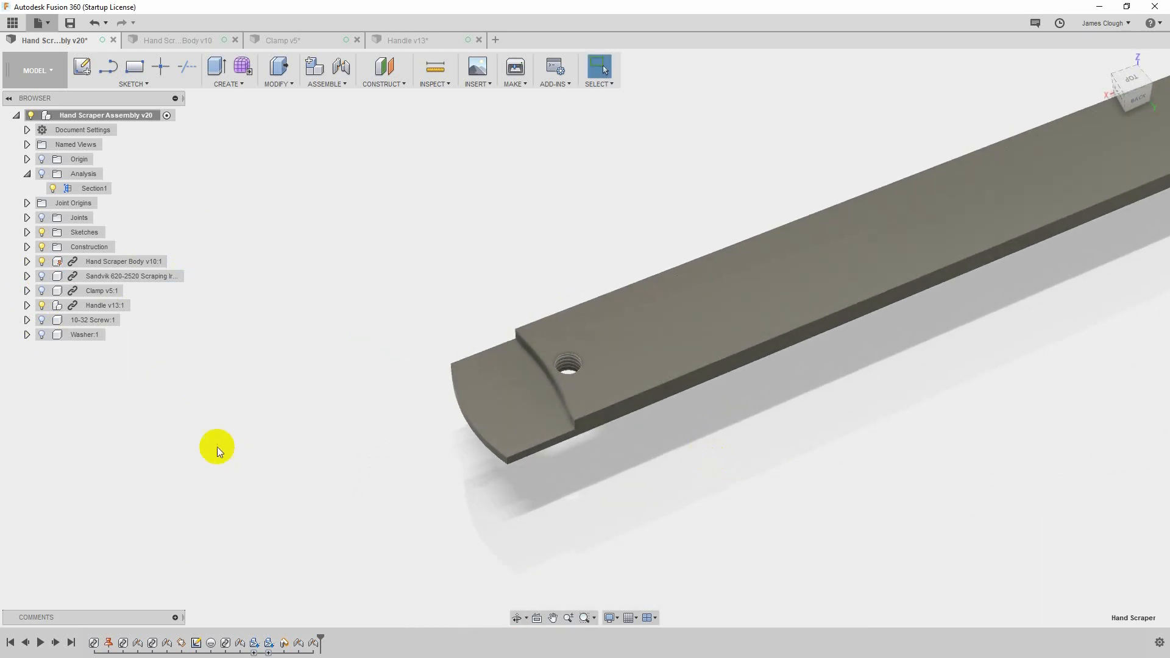
left_click(131, 275)
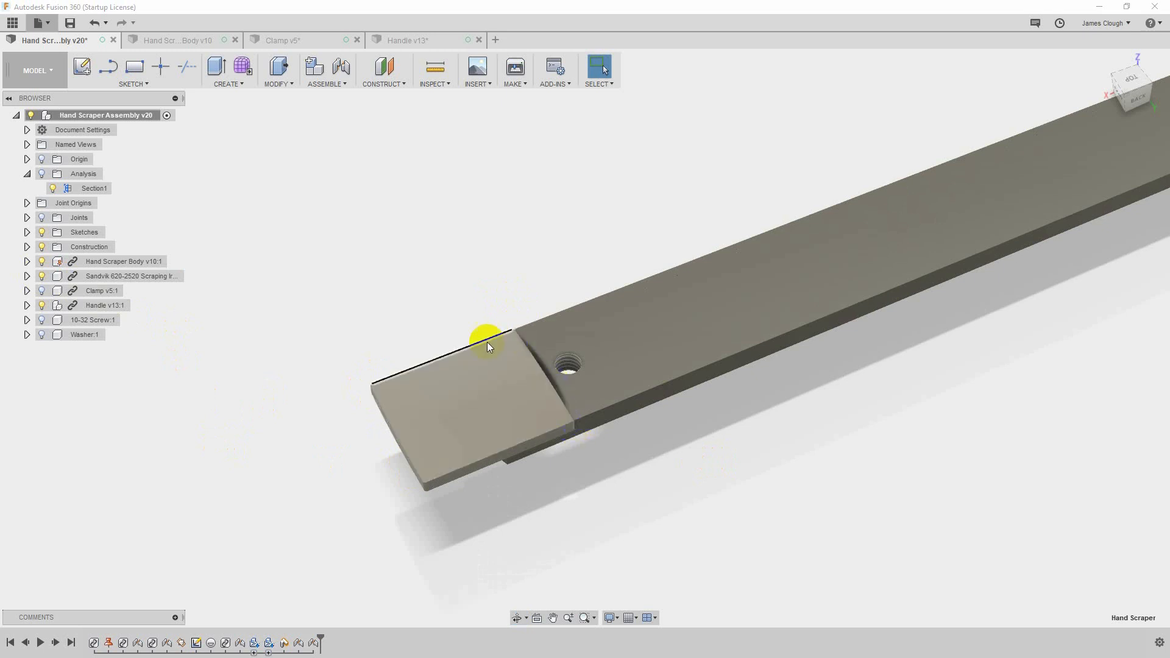
mouse_move(373, 409)
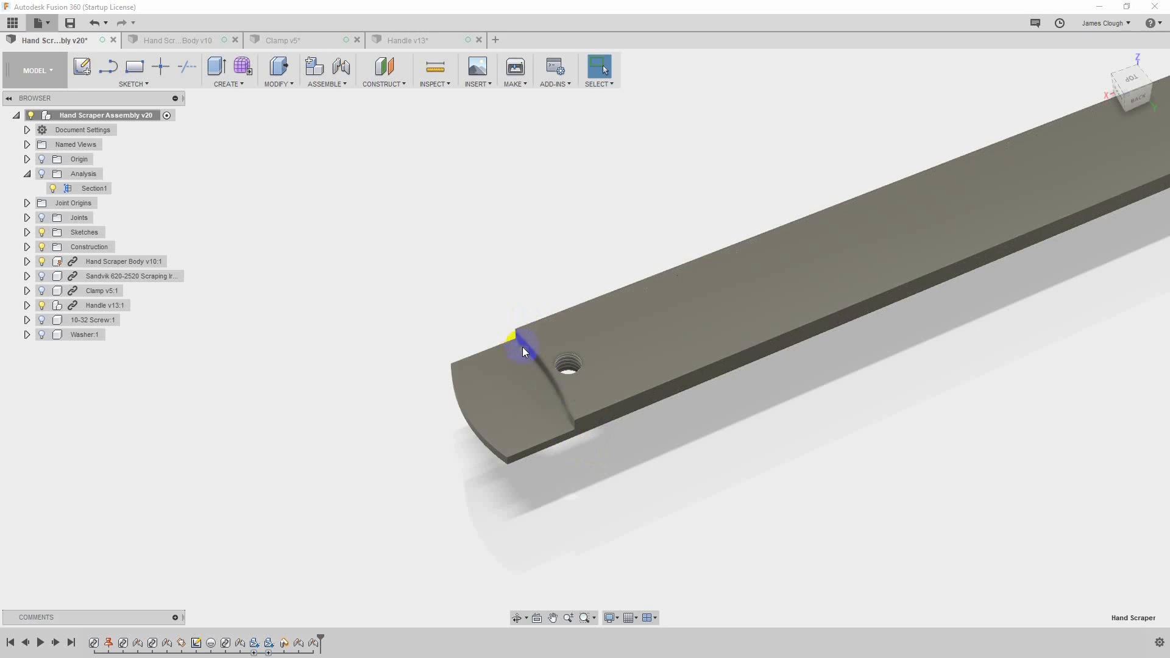
mouse_move(577, 420)
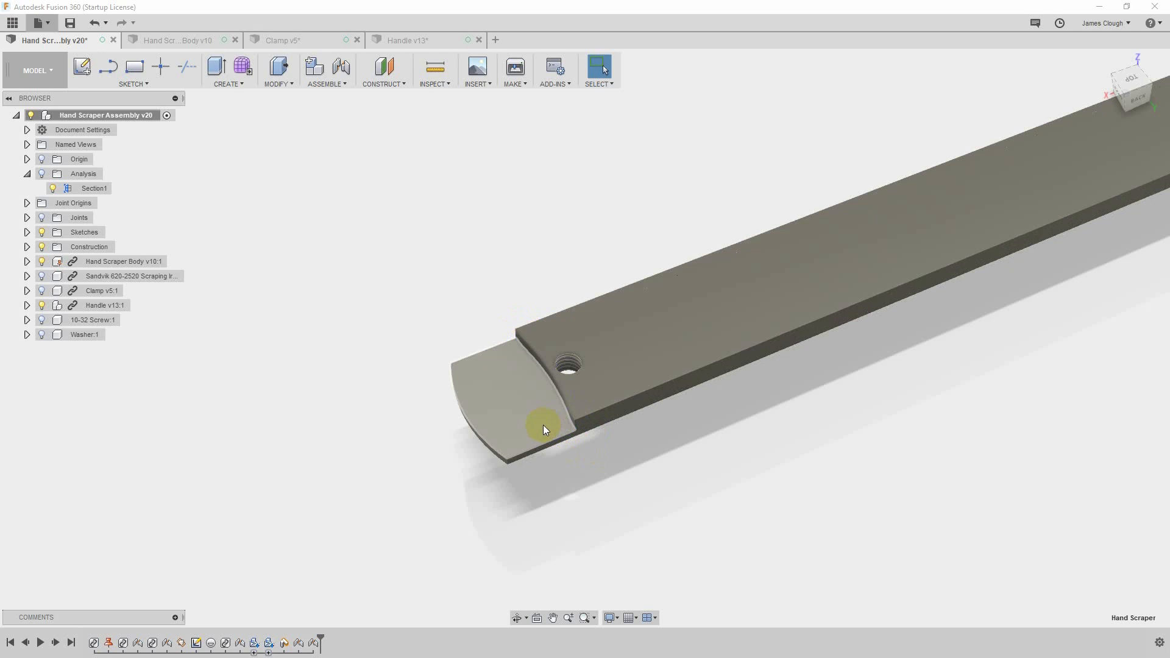
mouse_move(534, 392)
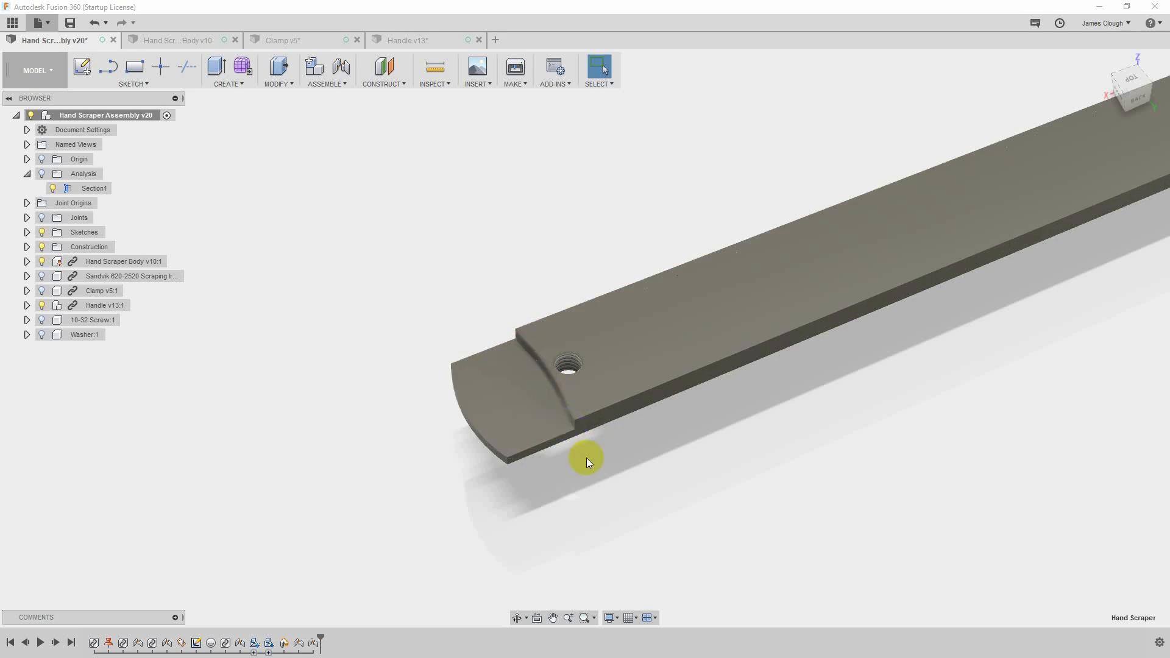
mouse_move(586, 468)
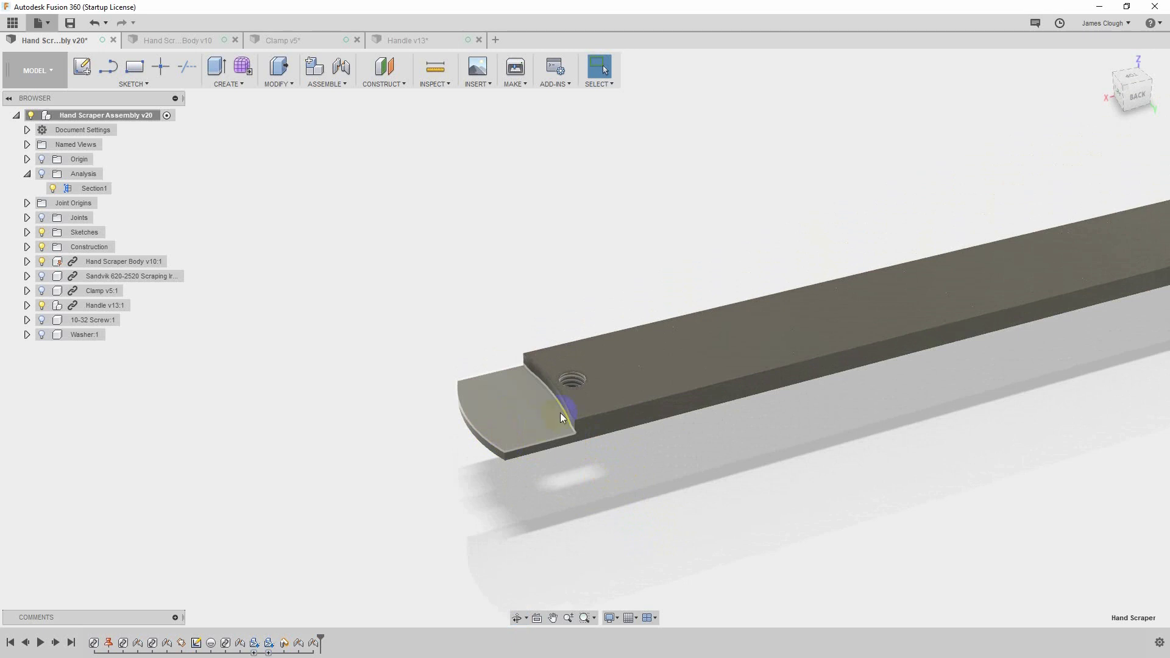
- Toggle the insert's visibility to compare, then show Clamp v5 sitting over the insert
left_click(42, 276)
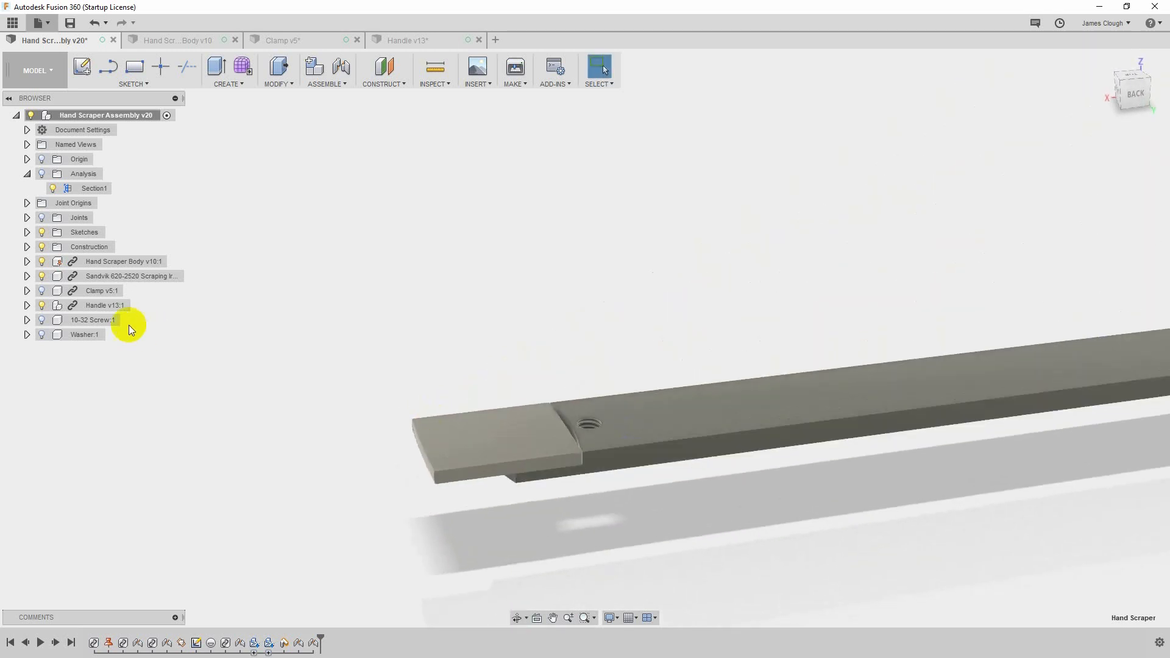
left_click(42, 290)
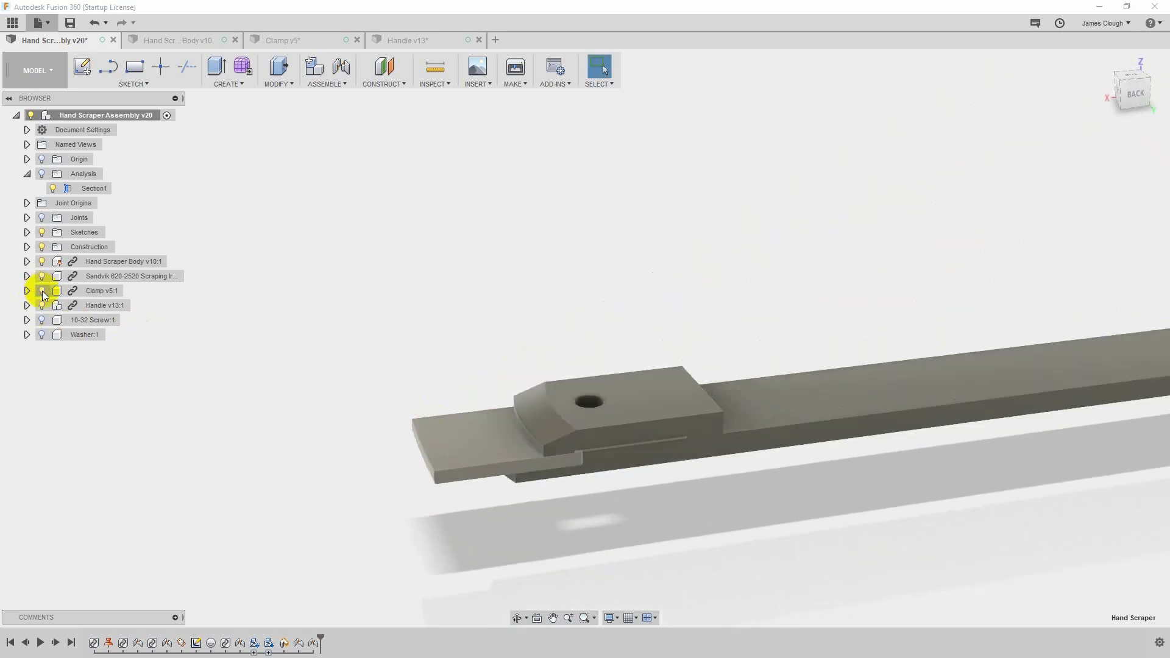
- Open Clamp v5 in its own tab to view its curved front edge and bolt hole
left_click(291, 39)
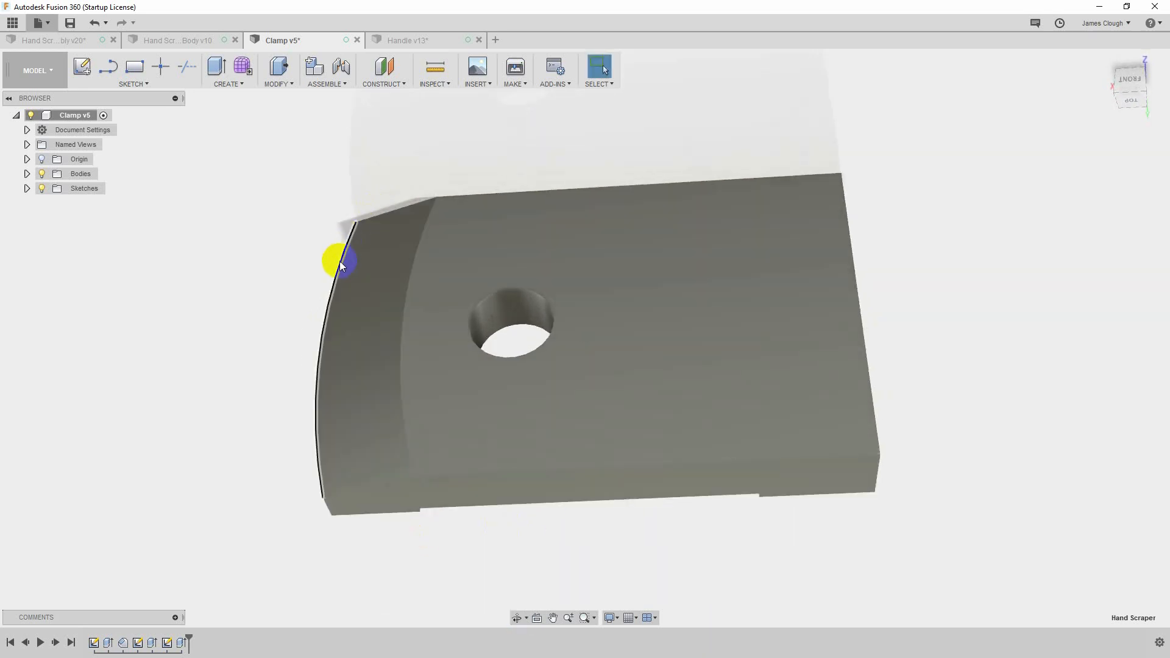
mouse_move(615, 531)
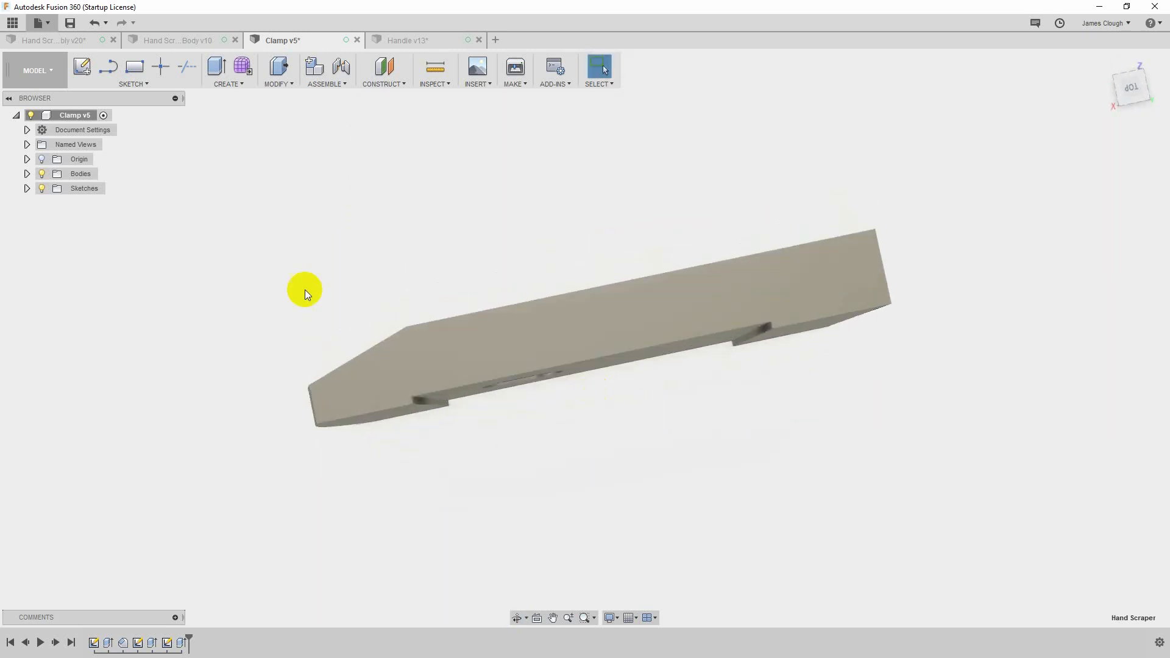
left_click(53, 39)
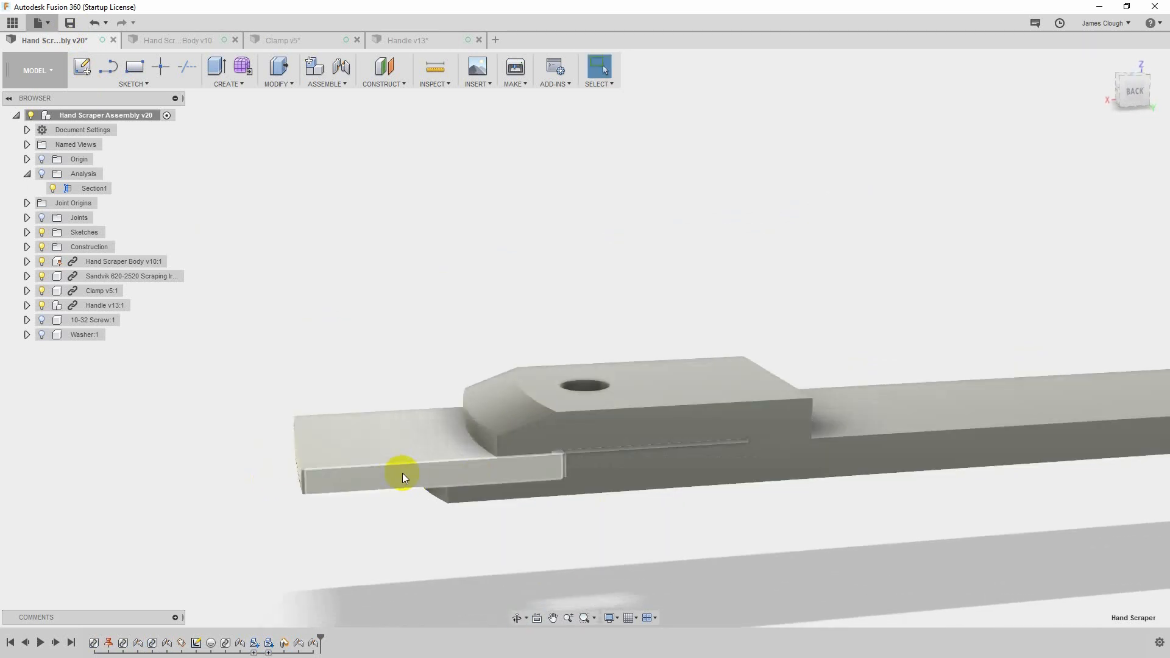
mouse_move(515, 466)
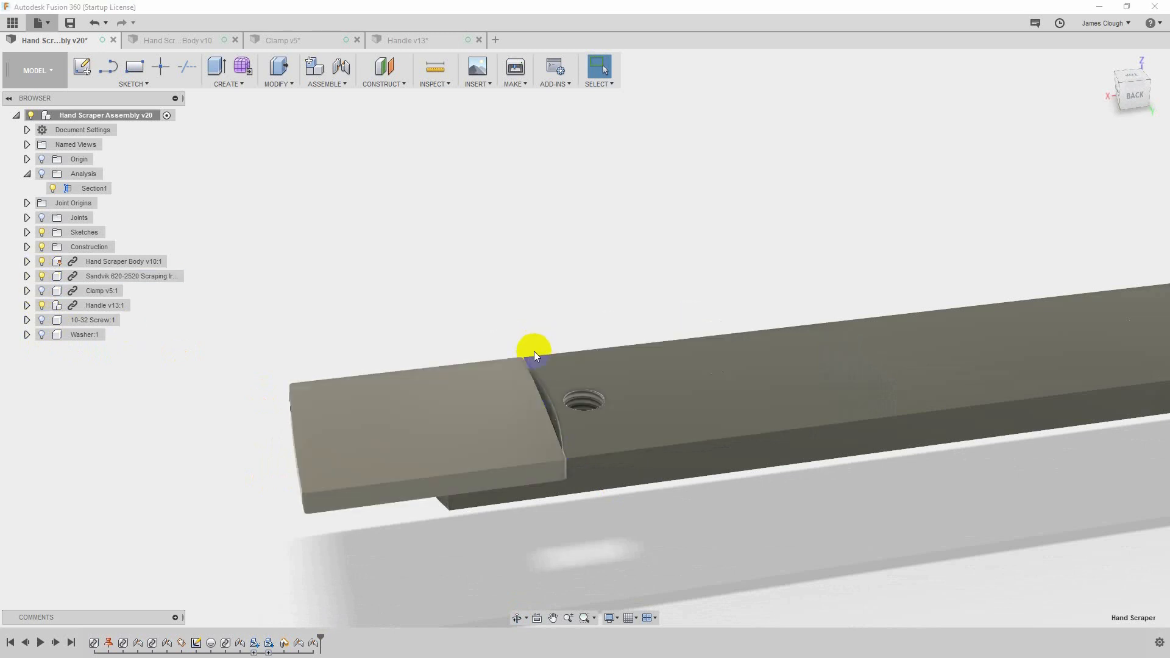
- Show the clamp, 10-32 screw and washer holding the insert in the assembly
left_click(101, 290)
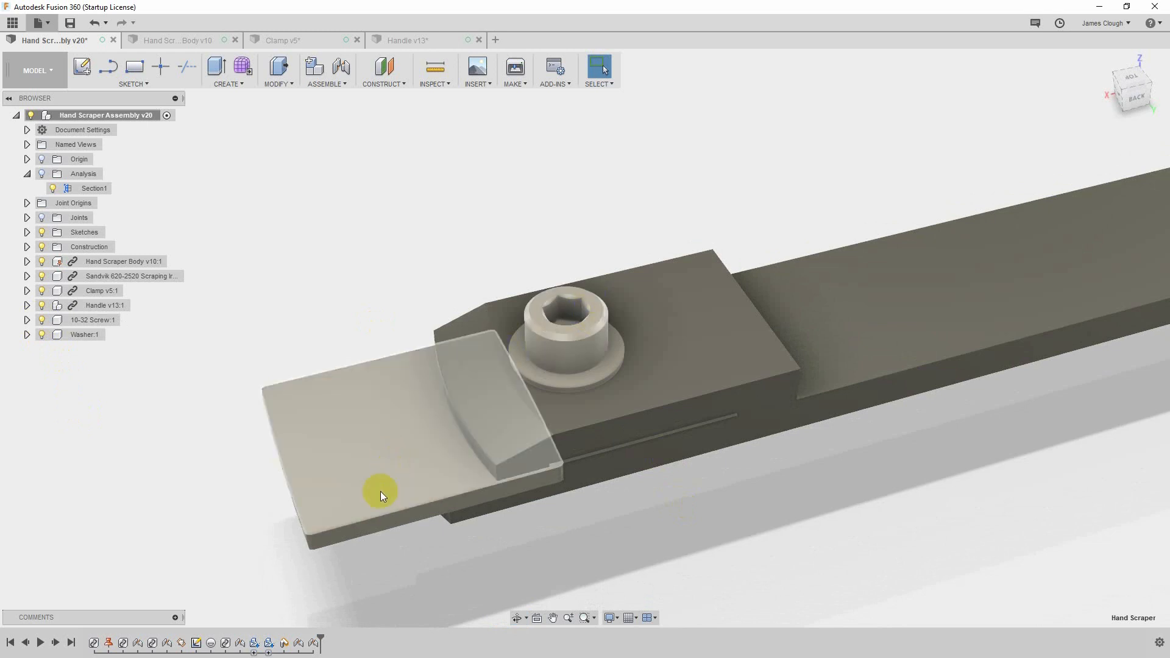
mouse_move(365, 463)
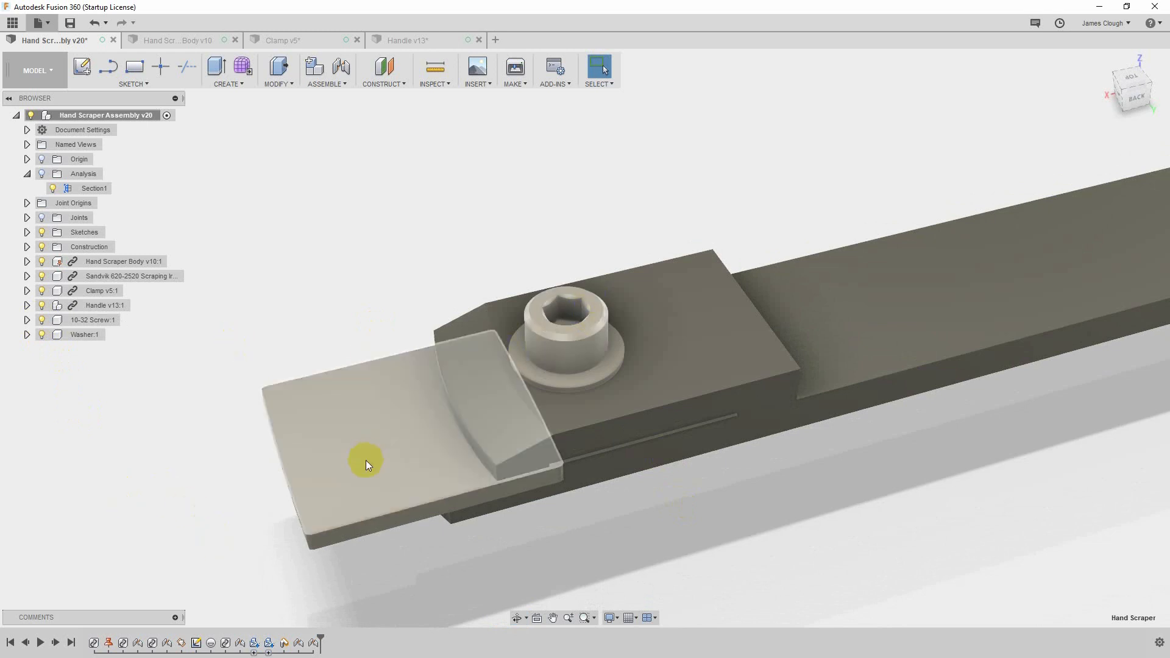